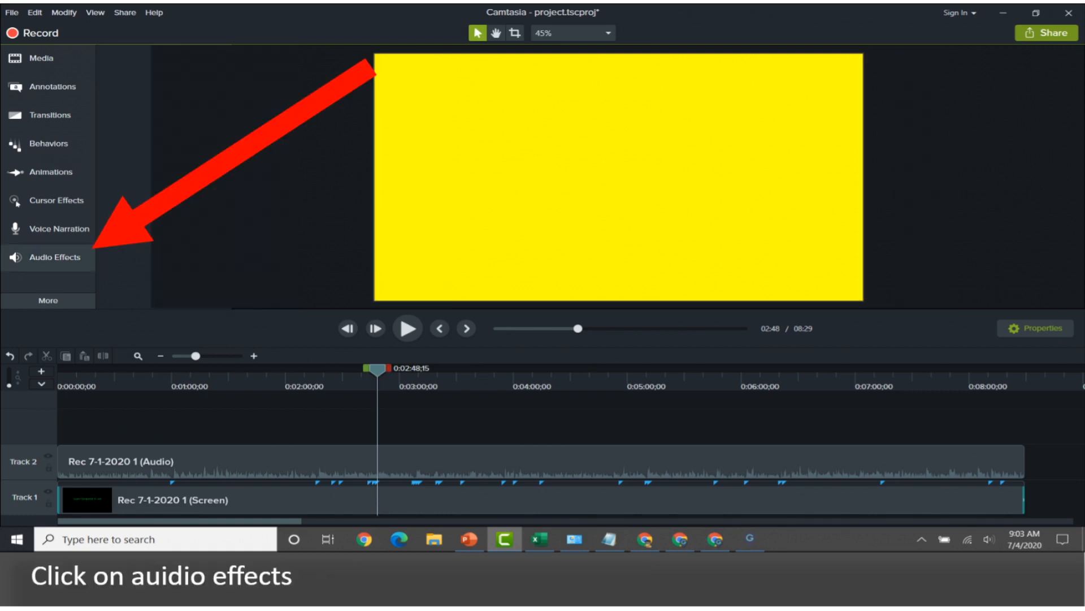
Show the Audio Effects collection in the left tool panel
left_click(48, 257)
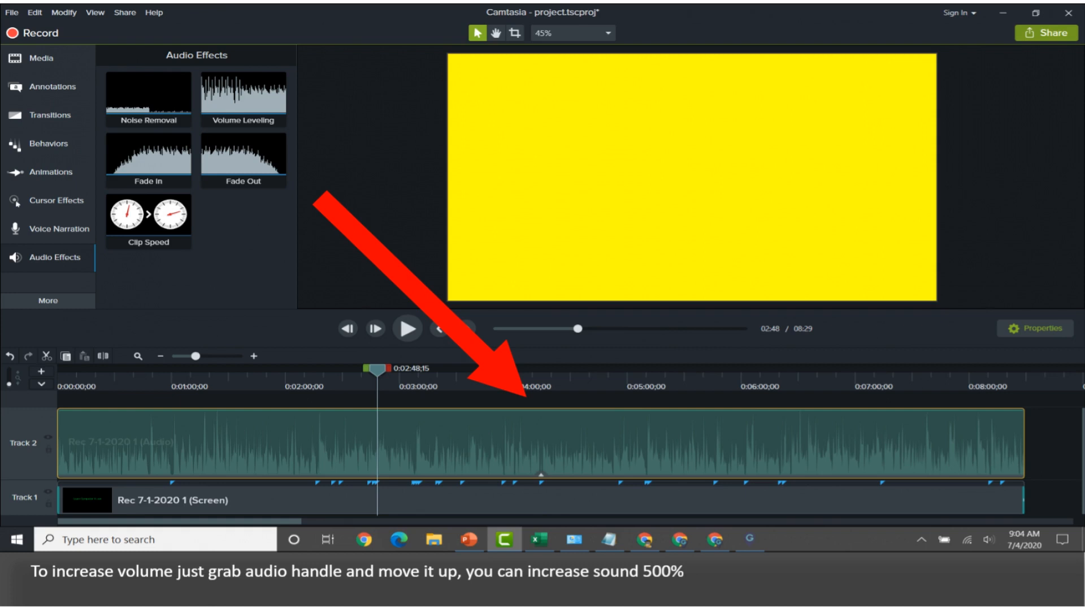
Play the project to hear the boosted Track 2 audio clip
left_click(407, 328)
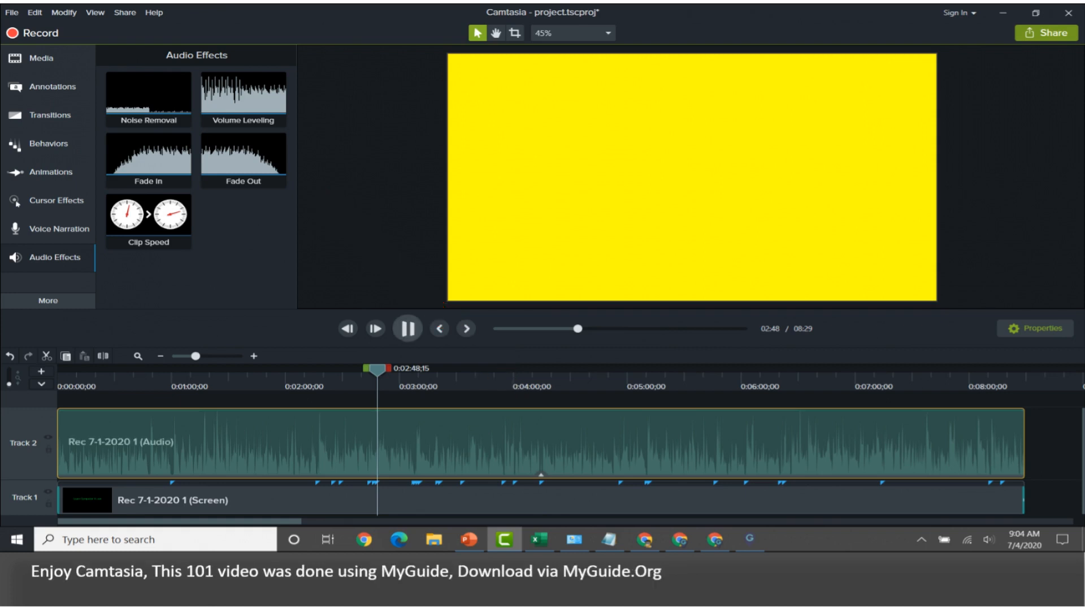